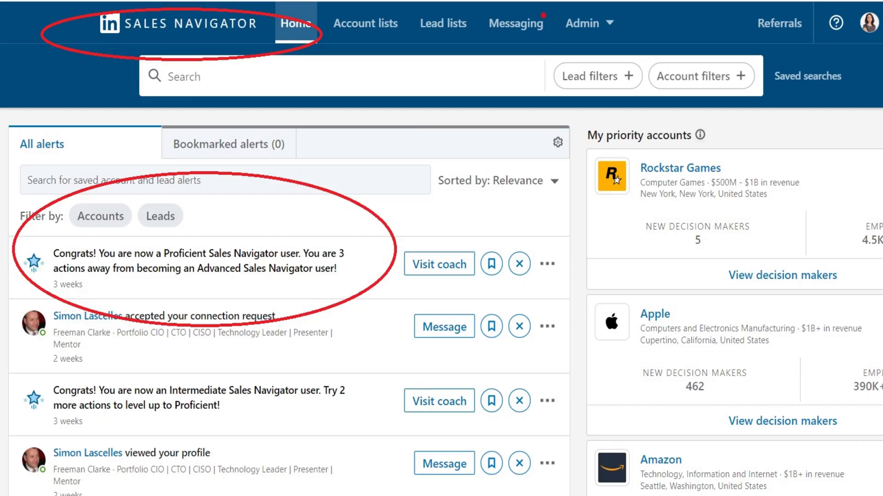
- Show the LinkedIn account menu with the Retry Premium Free offer visible
click(842, 22)
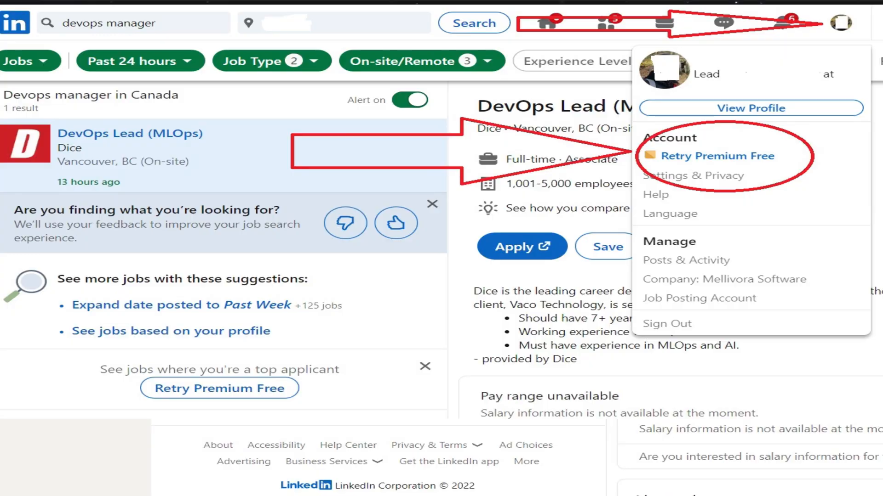
click(716, 156)
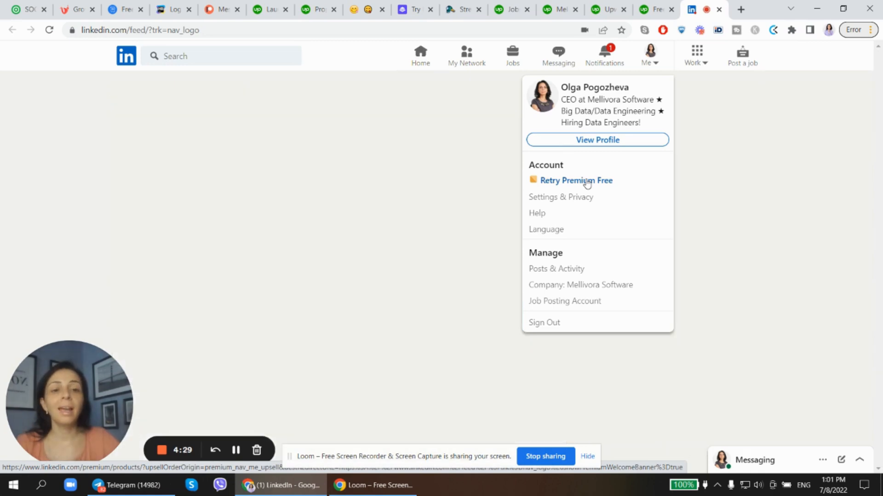
- Start the Retry Premium Free signup, reaching the survey with 'To find leads more effectively' chosen
click(576, 181)
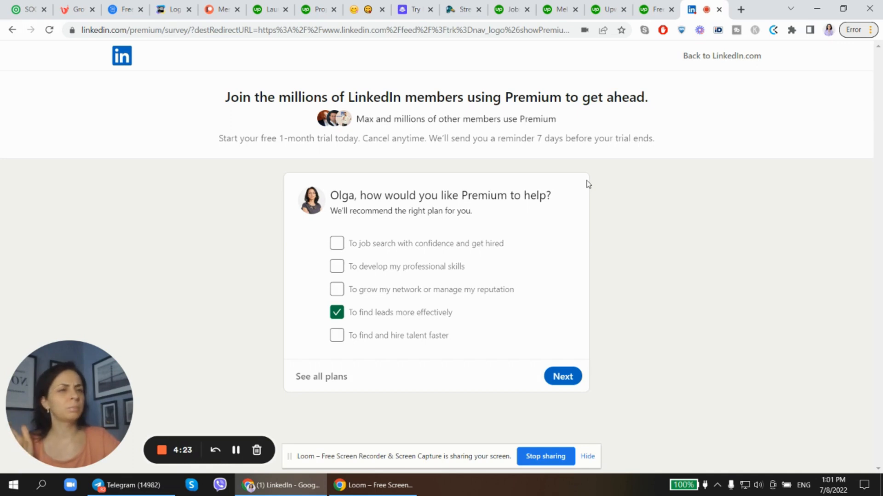
mouse_move(456, 212)
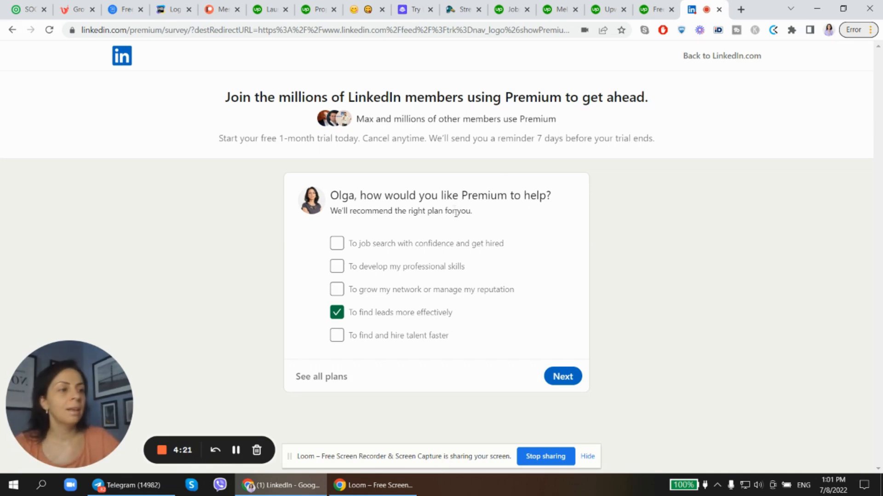
mouse_move(329, 191)
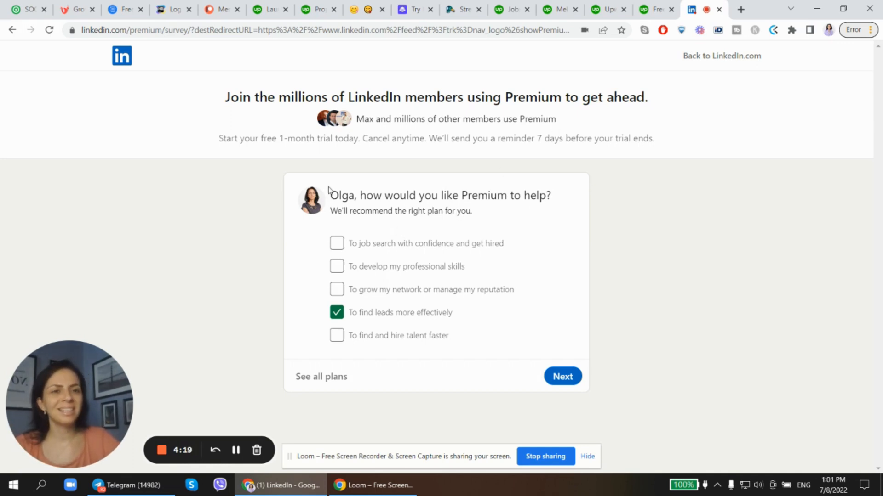
mouse_move(380, 237)
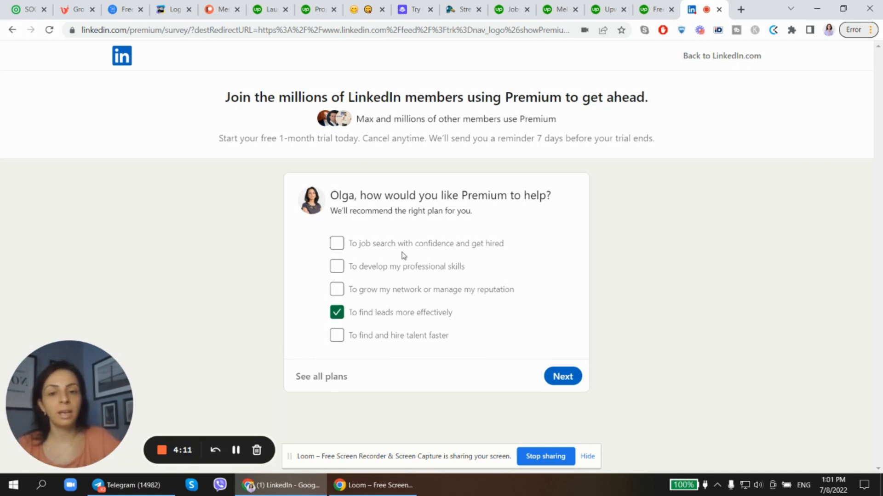
mouse_move(361, 276)
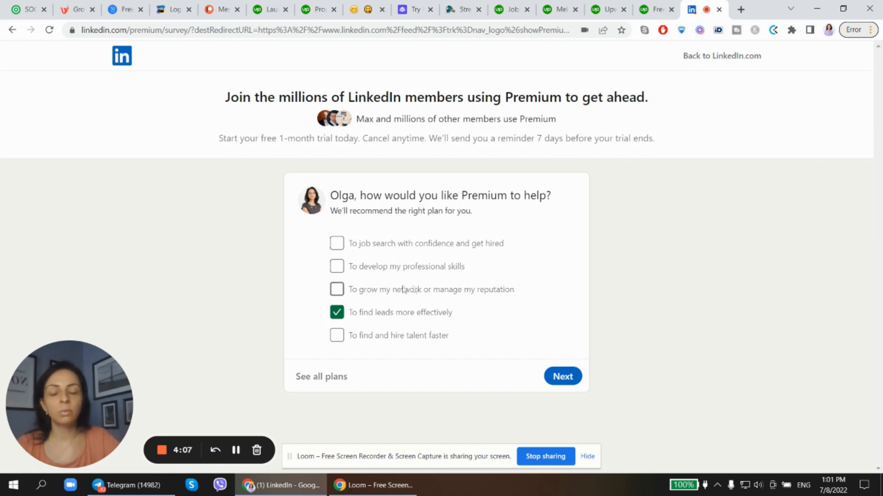
mouse_move(390, 301)
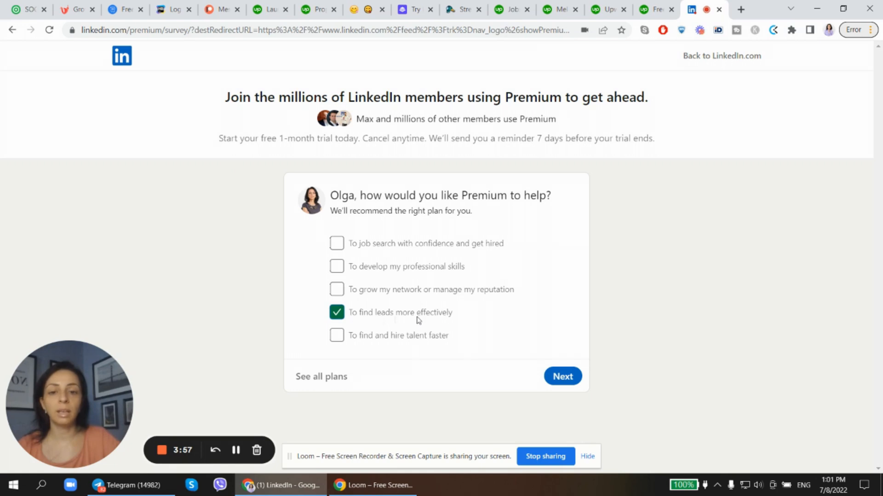
- Choose the Sales Navigator Core free trial with Monthly billing and reach Review your order
click(561, 376)
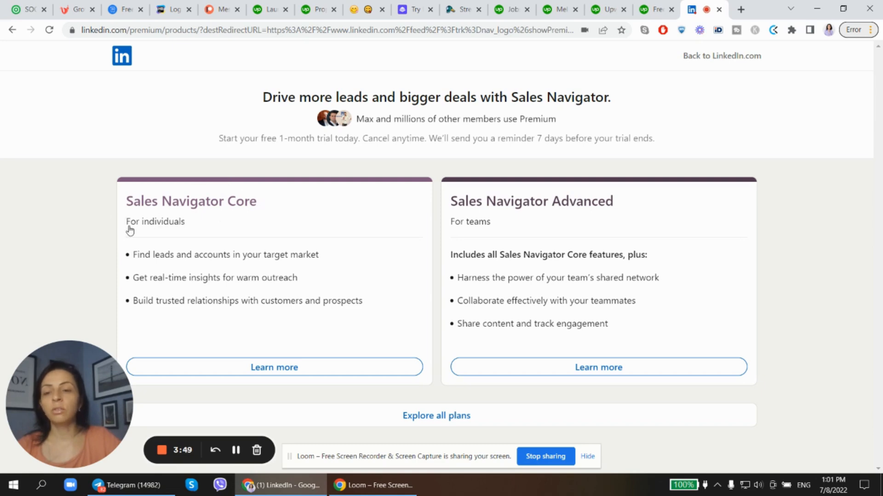
mouse_move(500, 229)
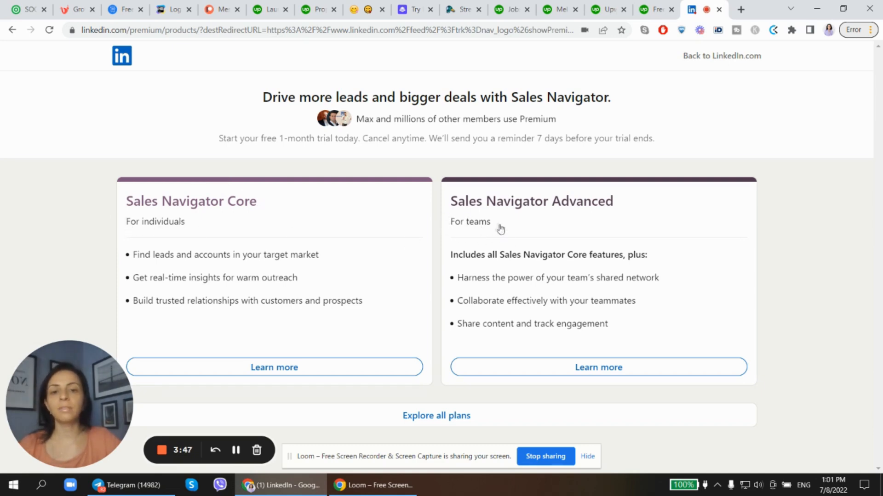
scroll(down, 3)
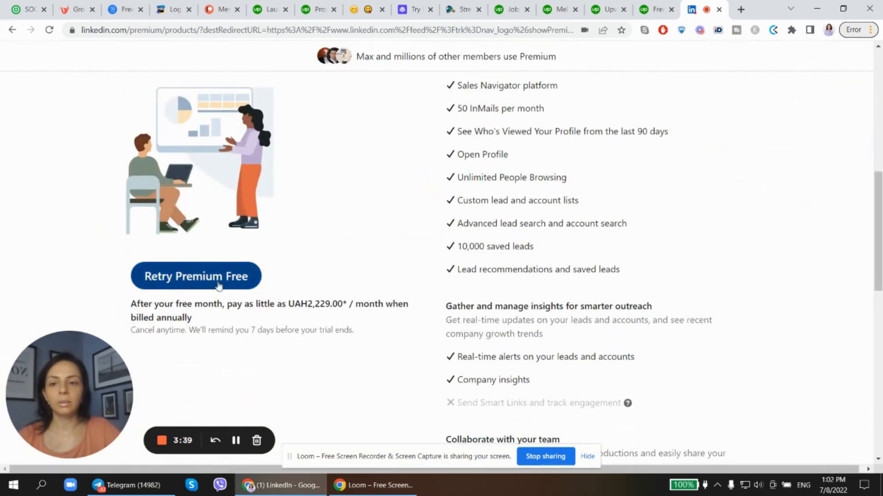
click(196, 276)
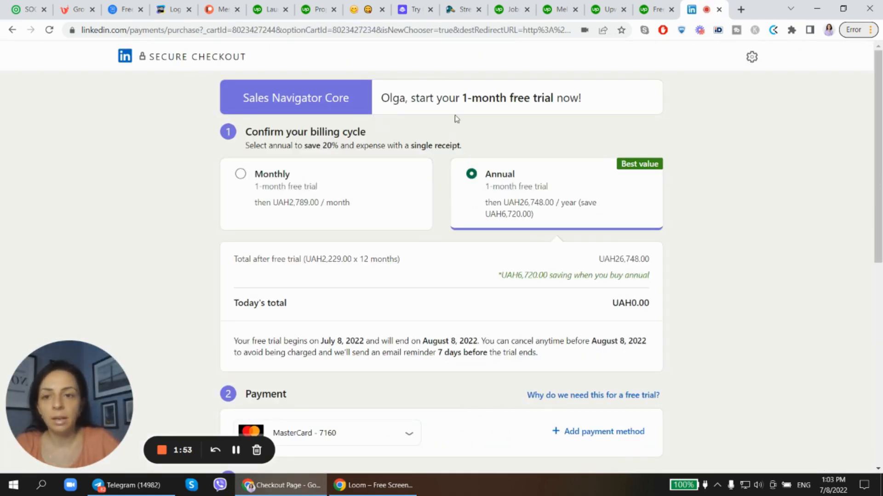
click(240, 174)
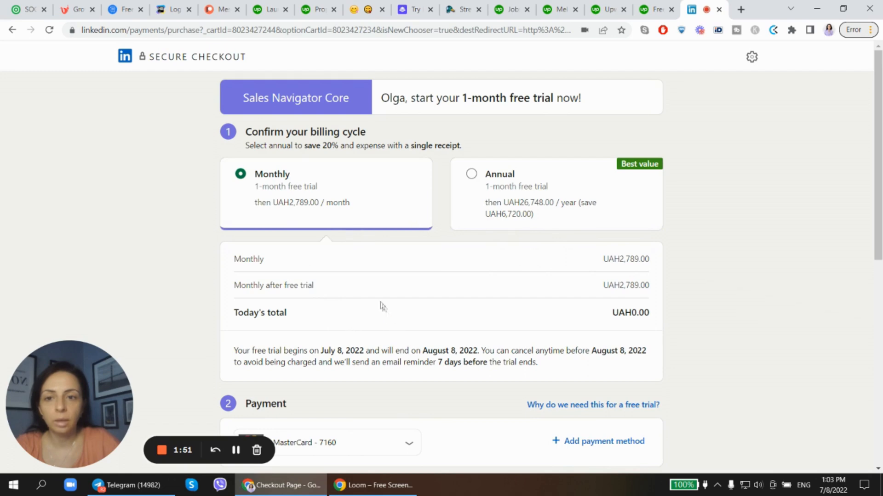
scroll(down, 3)
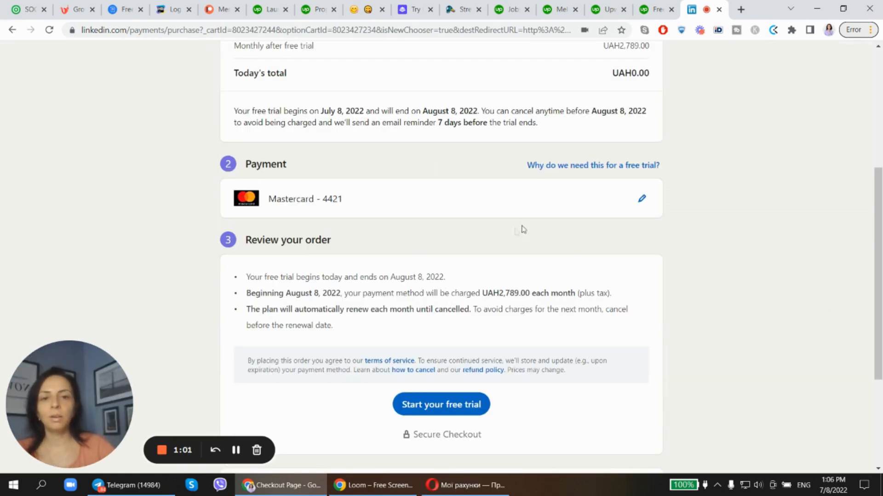
mouse_move(445, 221)
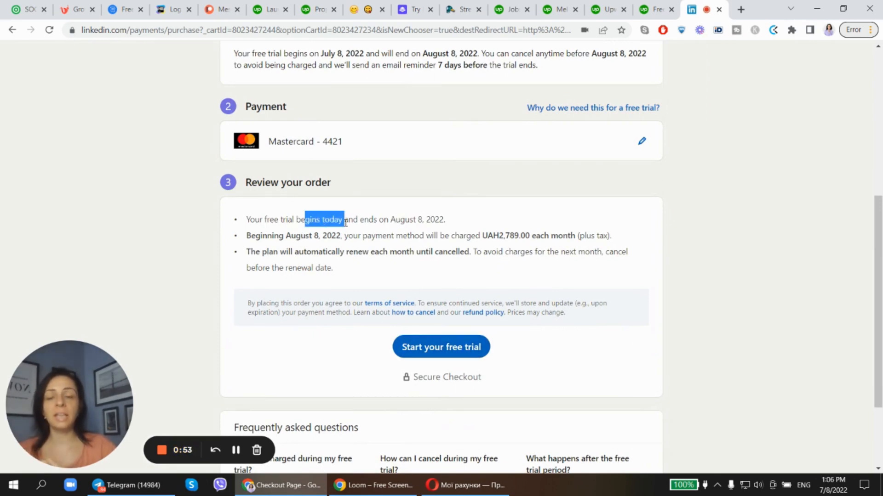
mouse_move(462, 203)
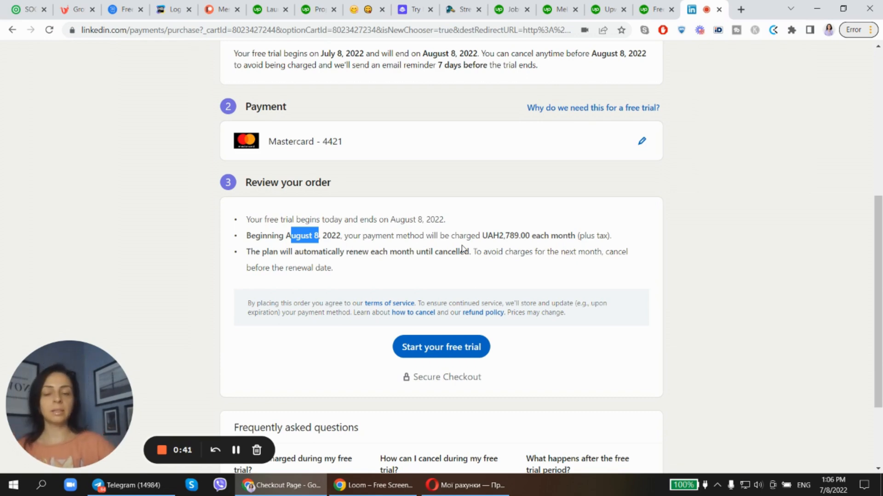
- Place the free-trial order and continue through onboarding past the mobile app step to the Sales Navigator home
click(440, 346)
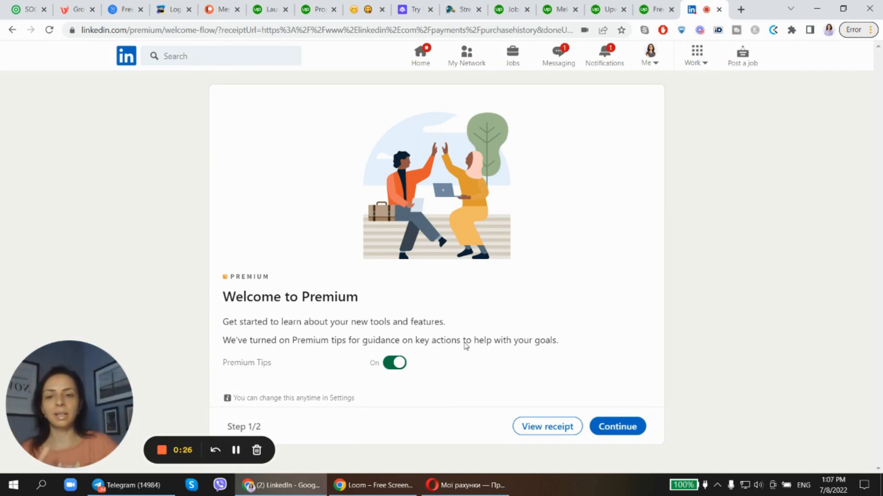
click(616, 426)
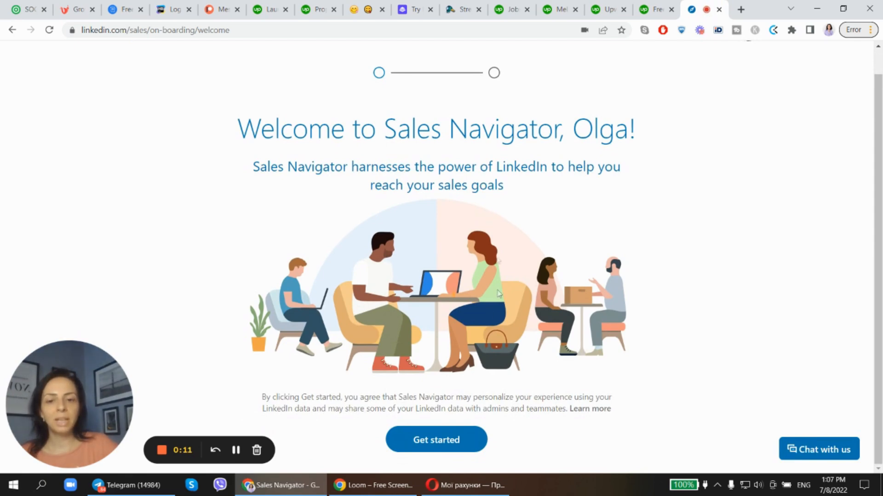
click(436, 439)
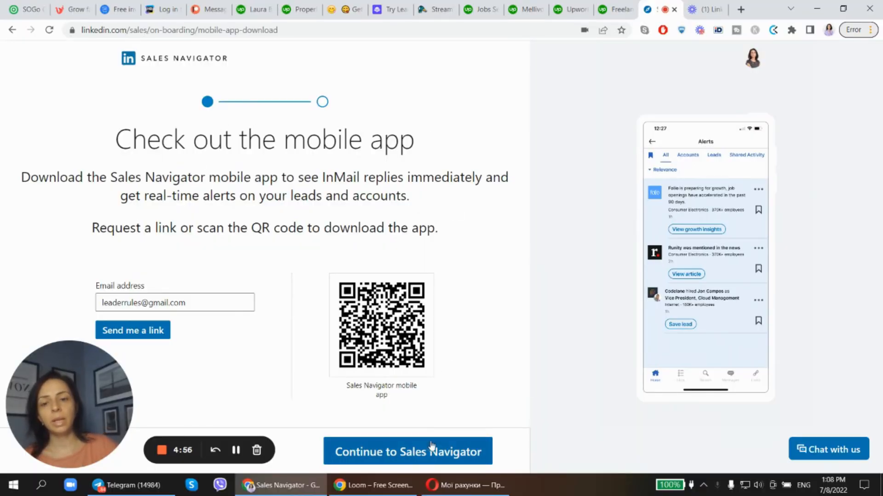
click(408, 451)
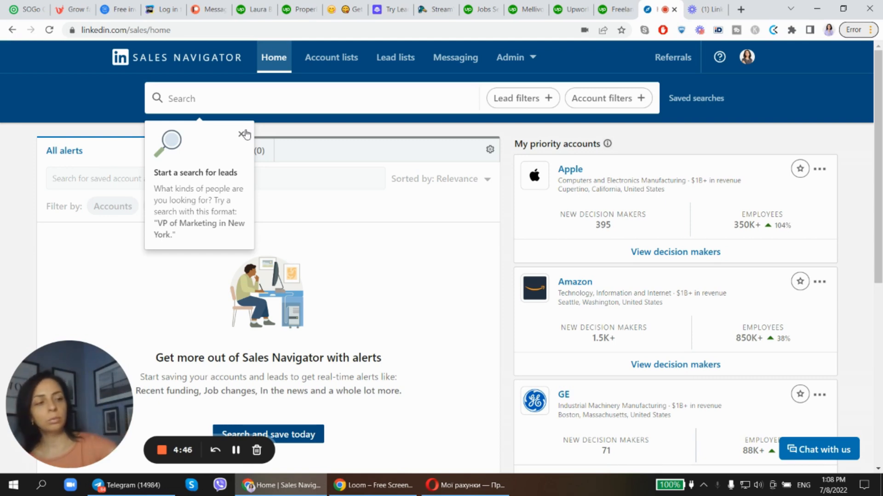
- Dismiss the lead search tip so the lead filters can be expanded
click(245, 134)
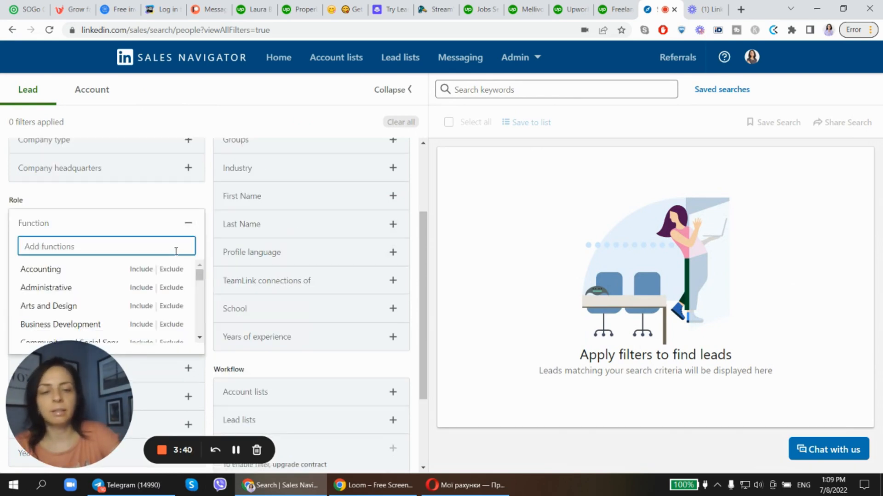
- Filter leads to Information Technology and Engineering functions, Director/CXO/VP/Owner seniority, 2nd and 3rd-degree connections
text(tech)
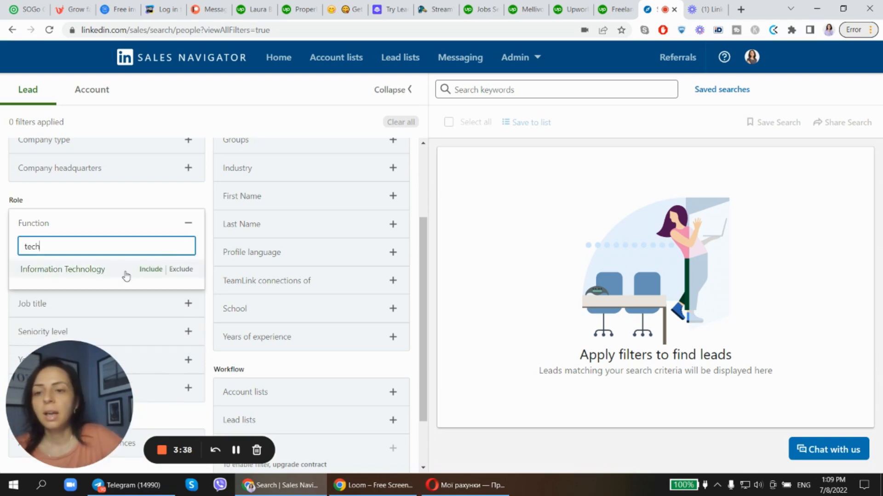
click(150, 269)
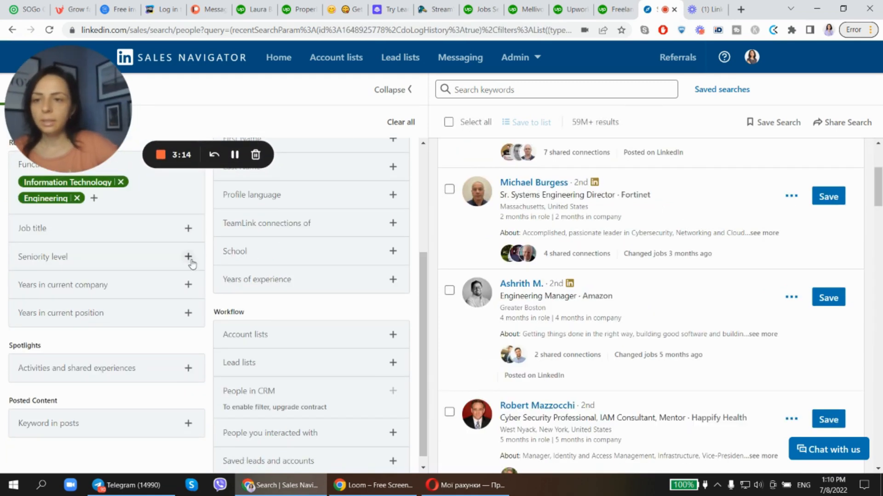
click(188, 256)
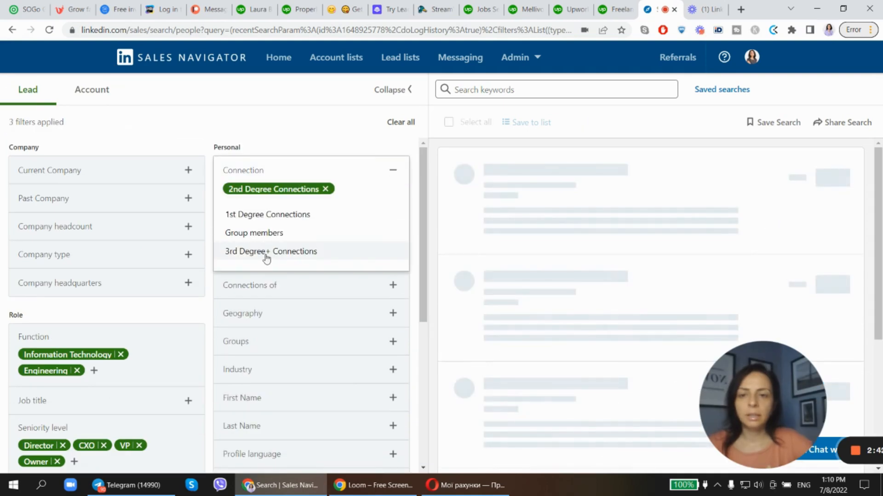
click(271, 251)
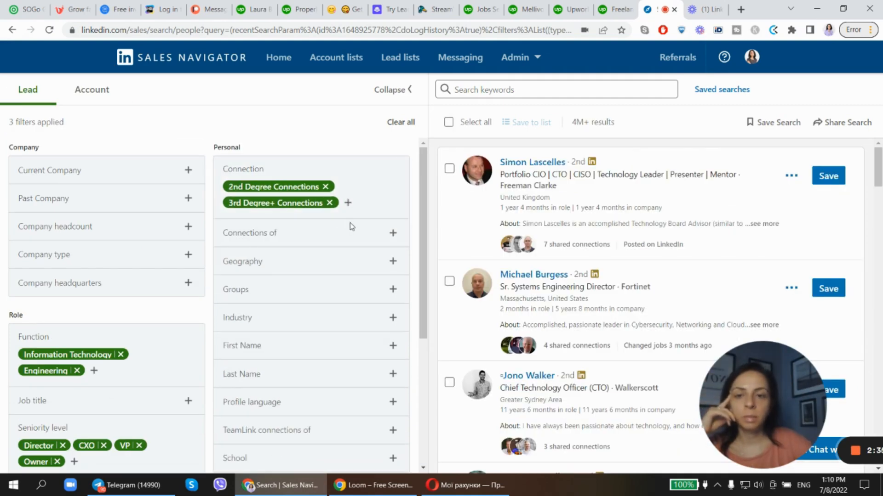
- Limit the geography to North America, Germany and United Kingdom
click(243, 261)
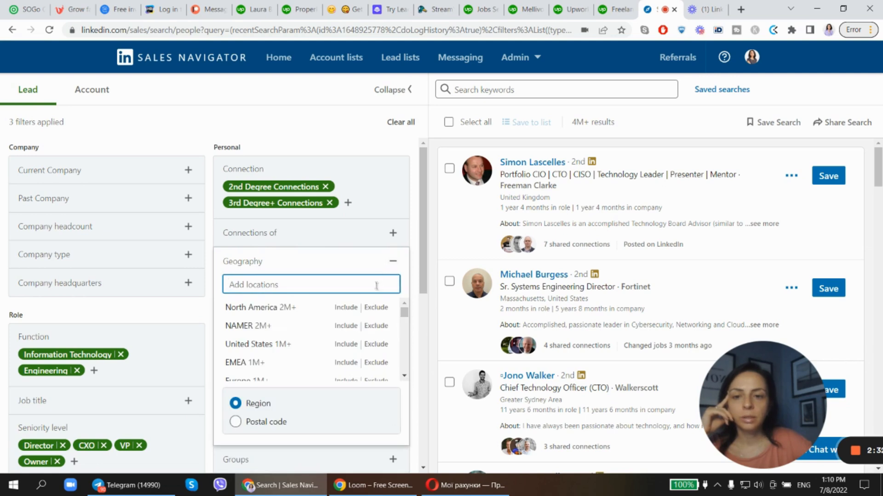
click(345, 307)
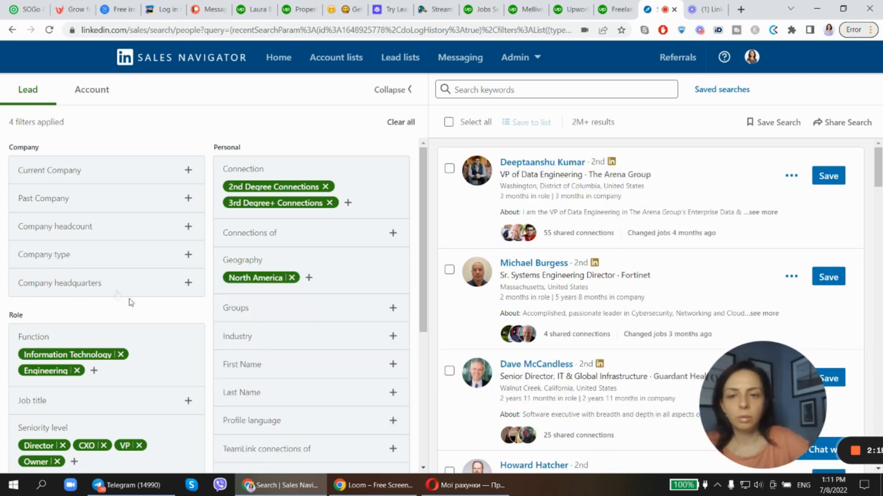
text(germ)
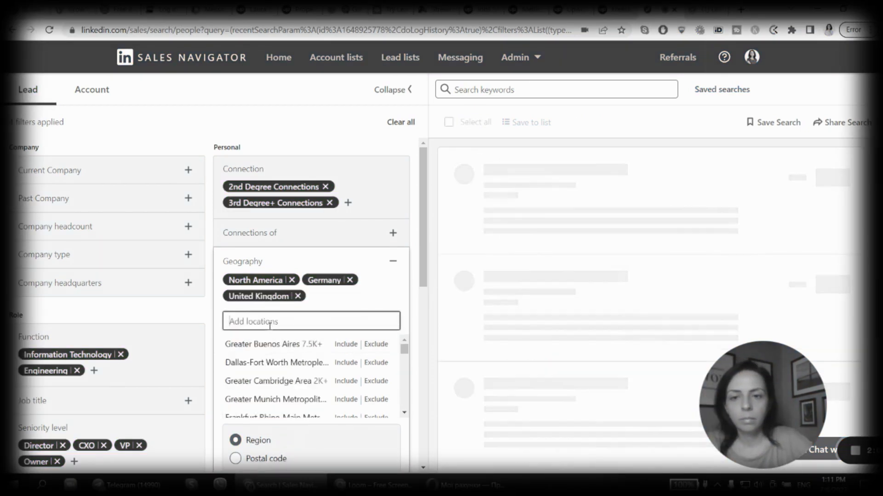
text(united)
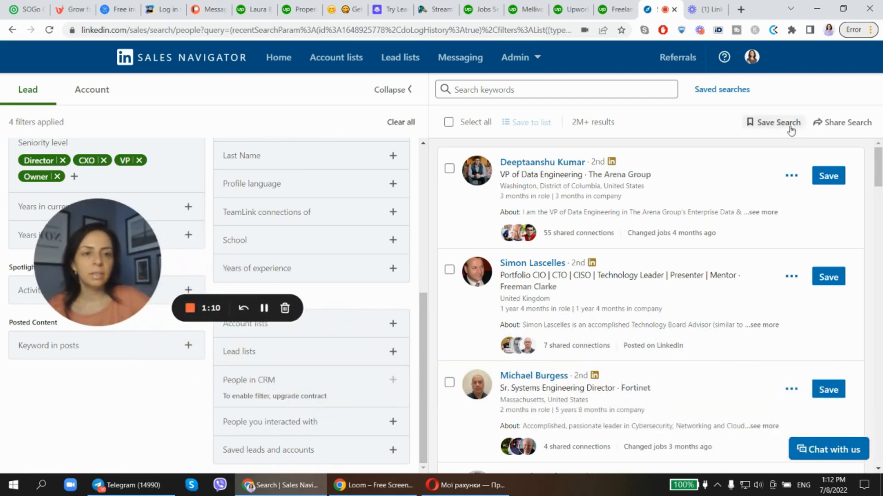
- Save the filtered lead search under the default name 'Lead Search 1'
click(776, 123)
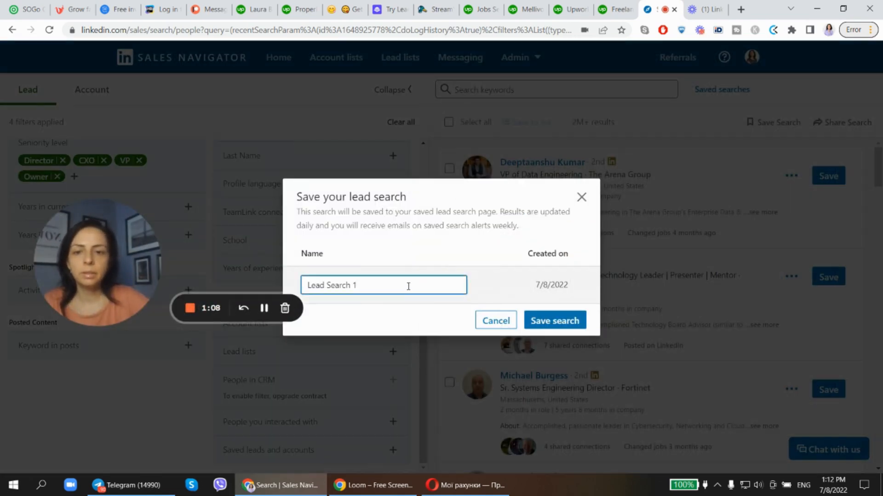
click(554, 320)
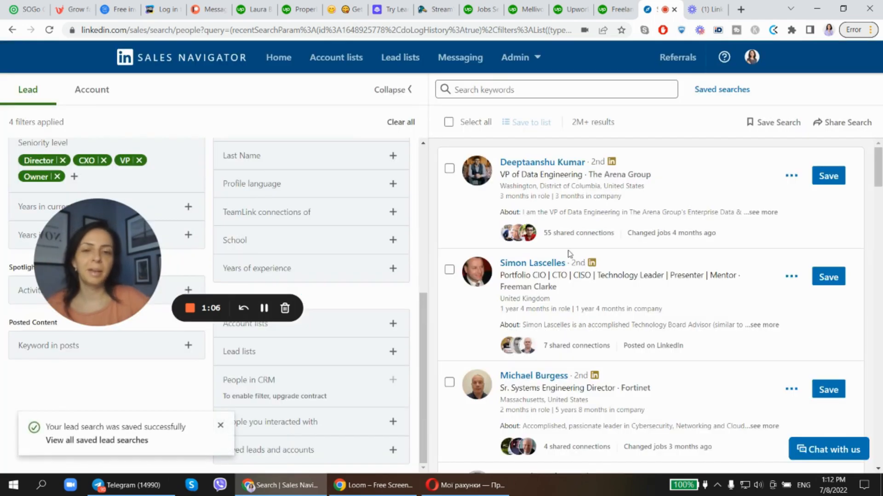
mouse_move(535, 286)
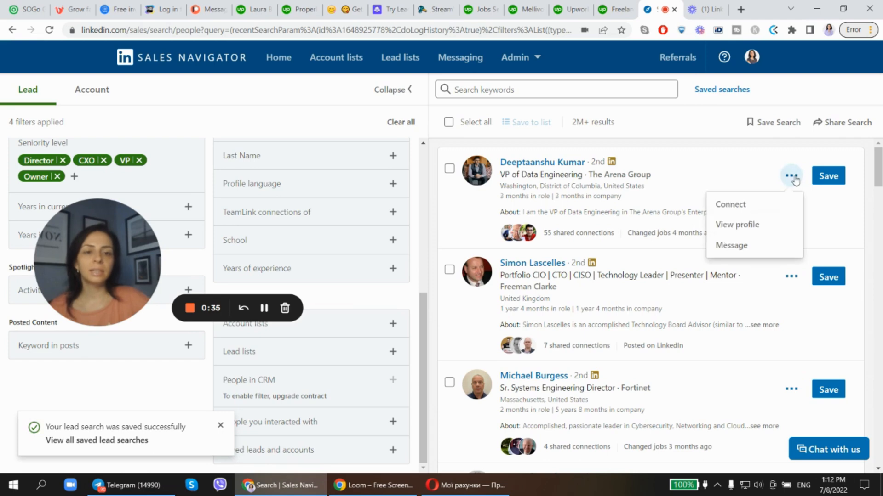
- Send the first lead a connection invitation greeting 'Simon' by name, with Save as lead ticked
click(729, 205)
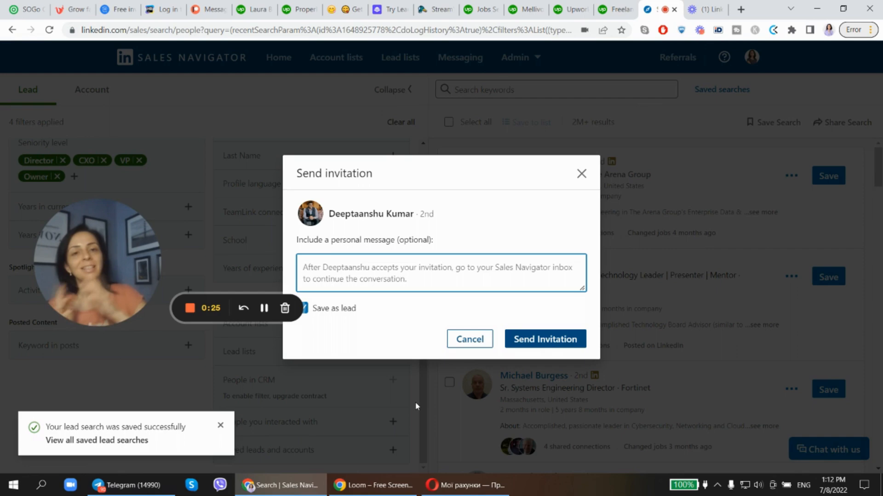
click(552, 484)
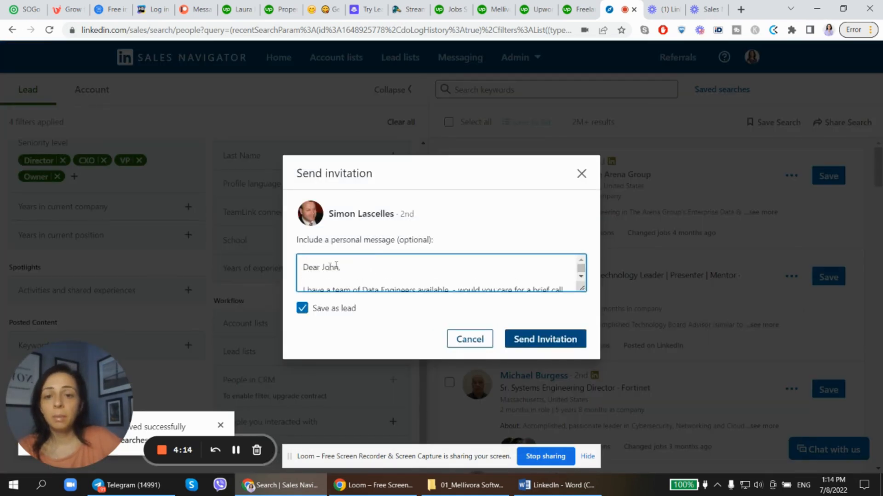
double_click(329, 266)
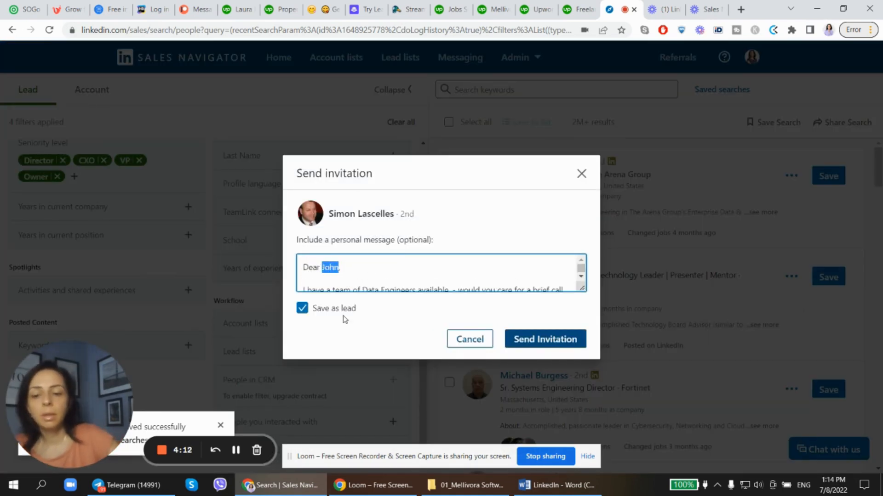
text(Simon)
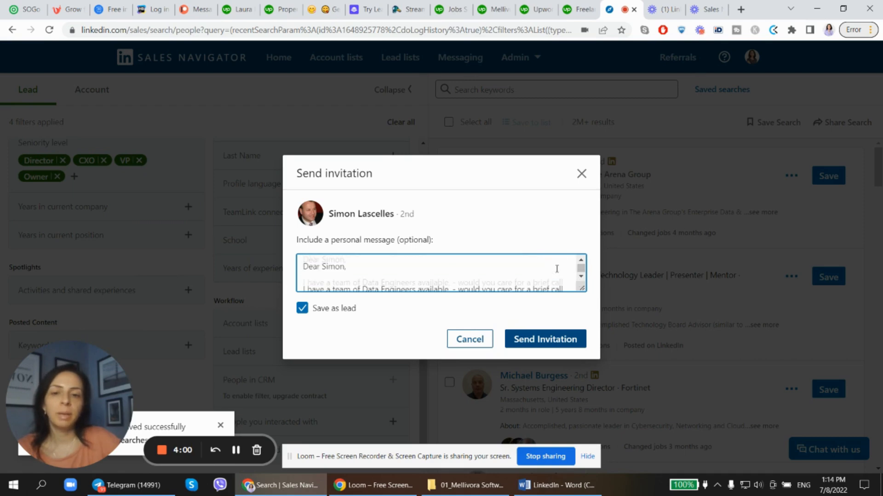
click(543, 339)
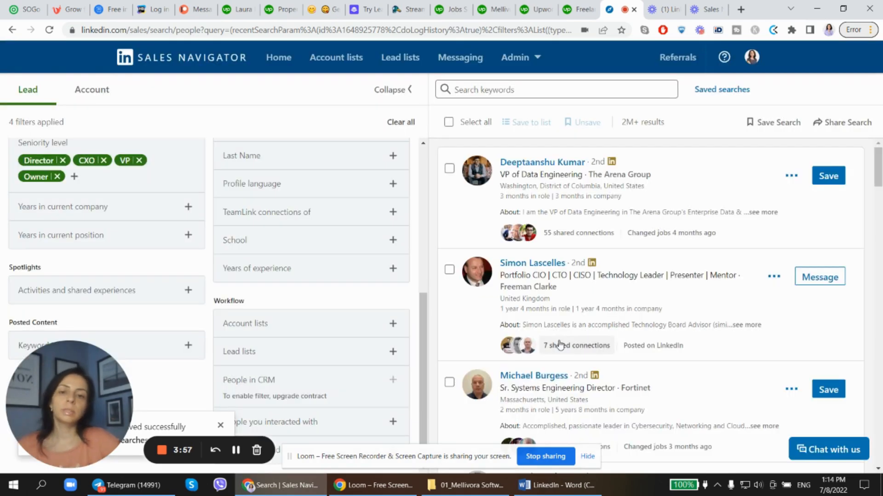